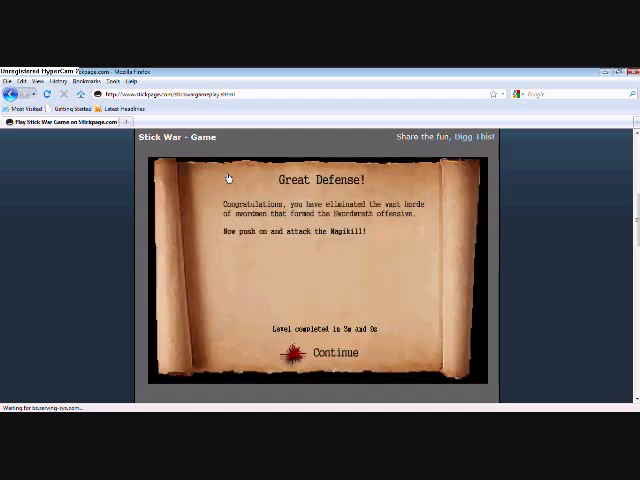
# Continue past the 'Great Defense!' victory scroll so the next level begins loading.
pyautogui.click(332, 352)
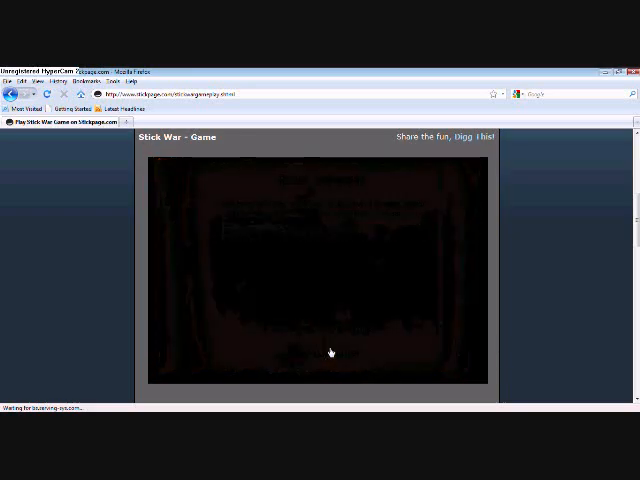